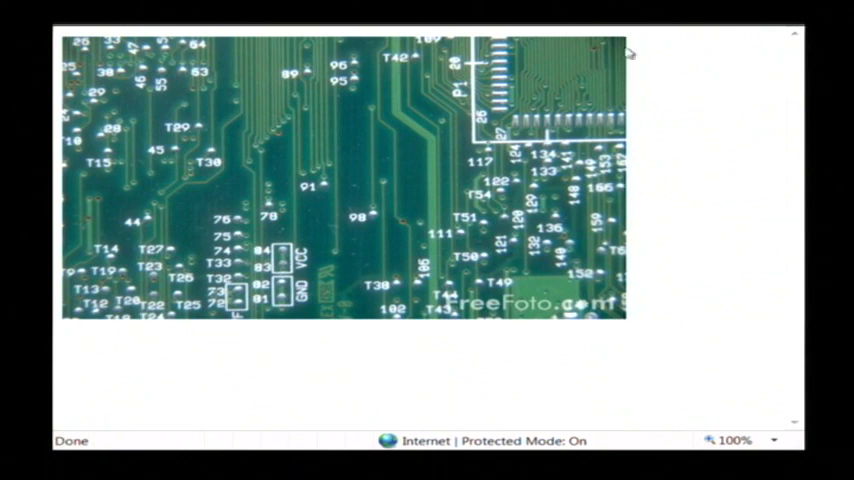
mouse_move(355, 294)
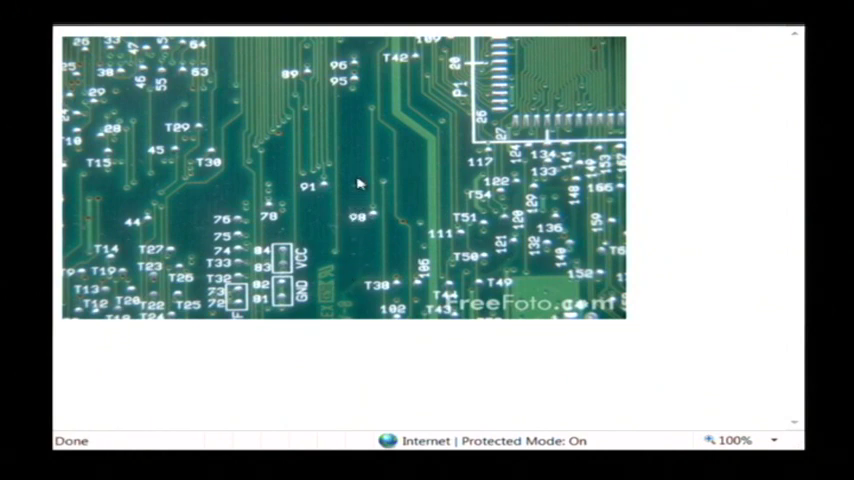
mouse_move(375, 118)
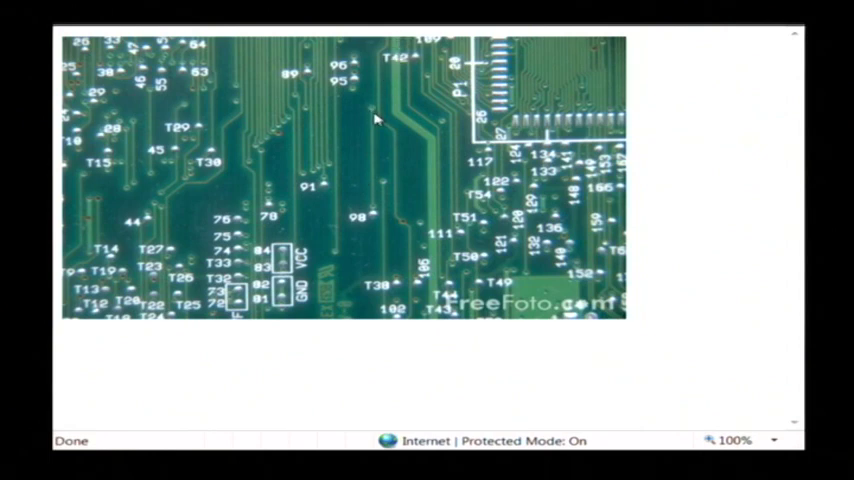
mouse_move(373, 202)
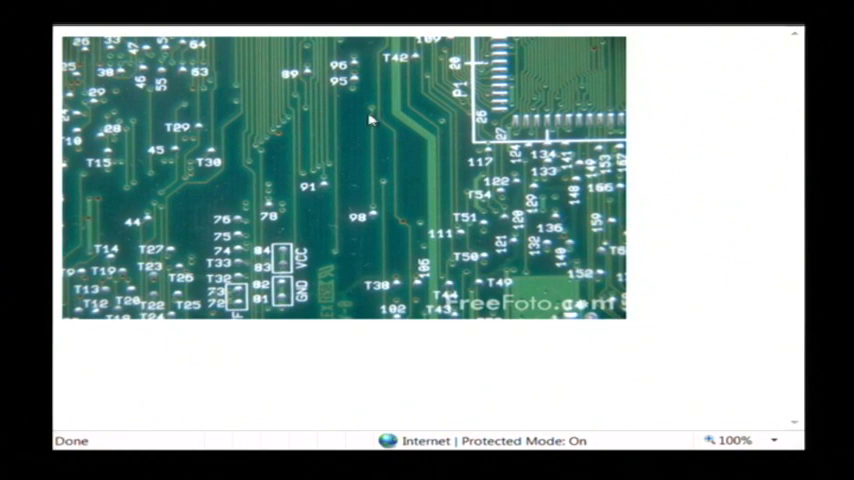
mouse_move(373, 190)
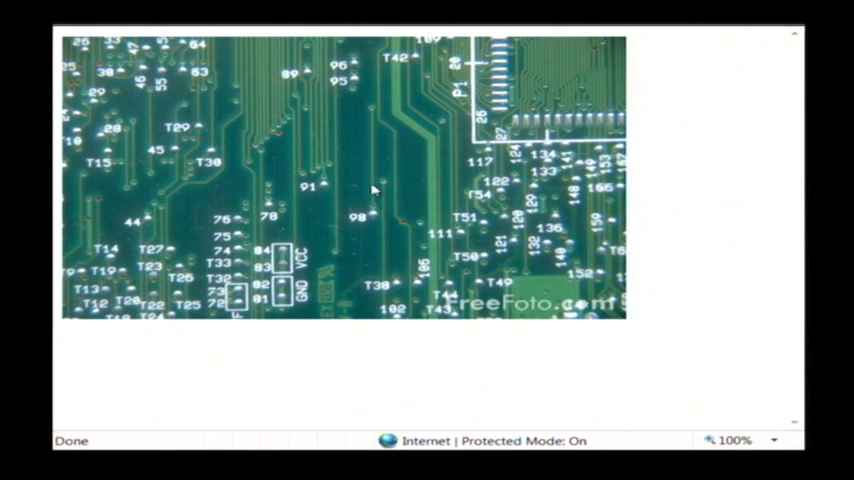
mouse_move(379, 137)
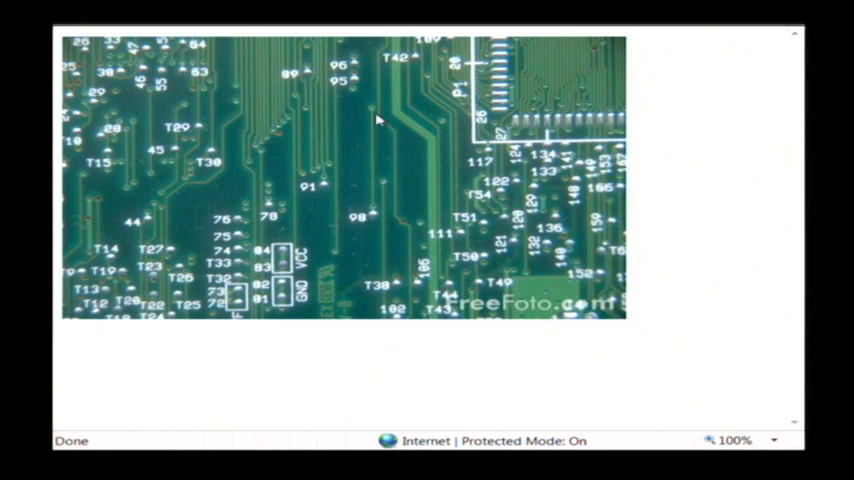
mouse_move(371, 170)
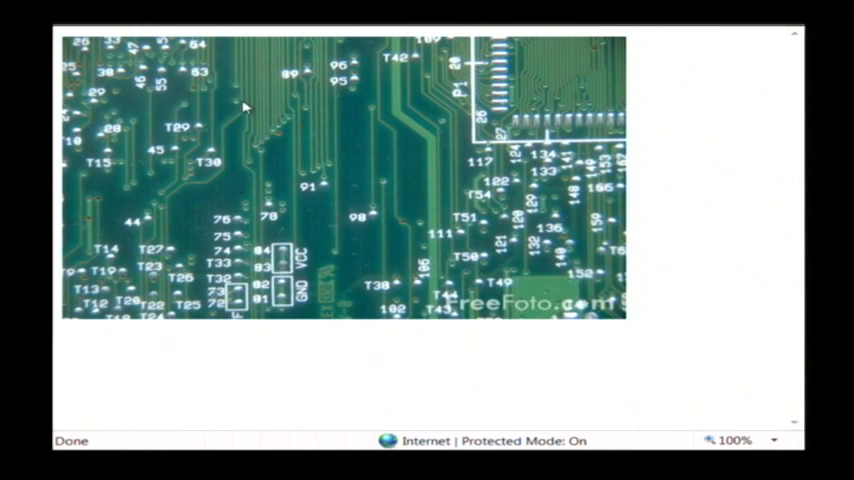
mouse_move(238, 191)
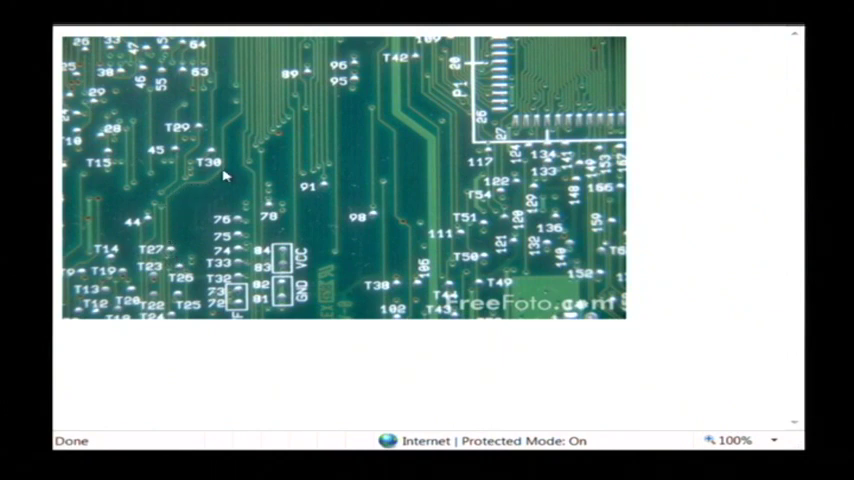
mouse_move(243, 106)
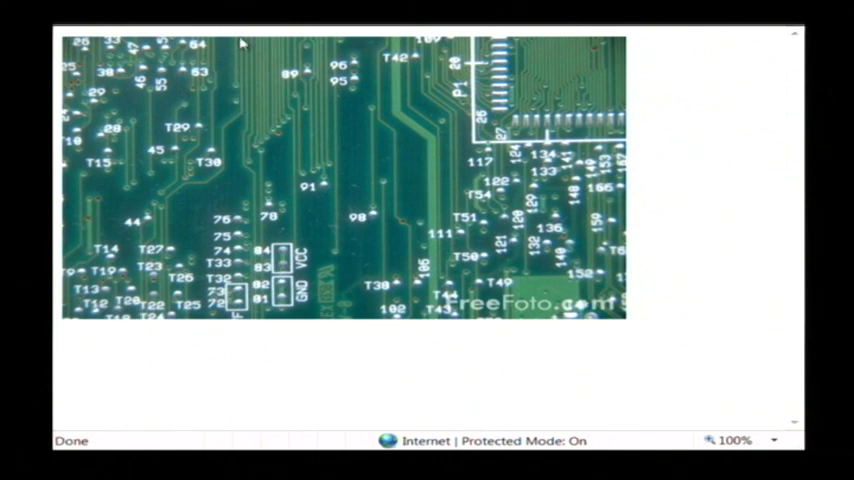
mouse_move(497, 320)
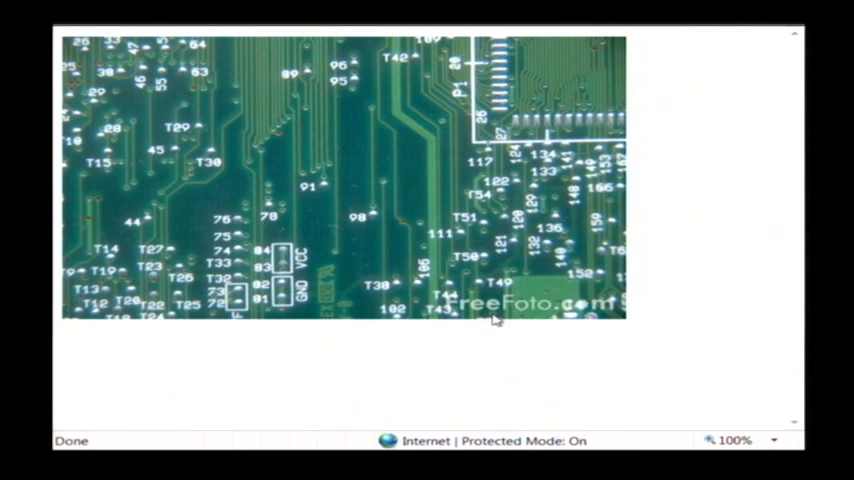
mouse_move(362, 210)
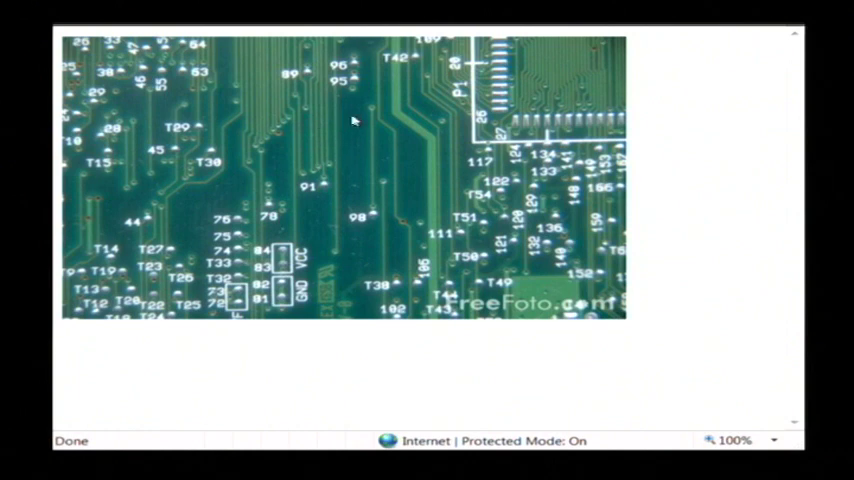
mouse_move(562, 82)
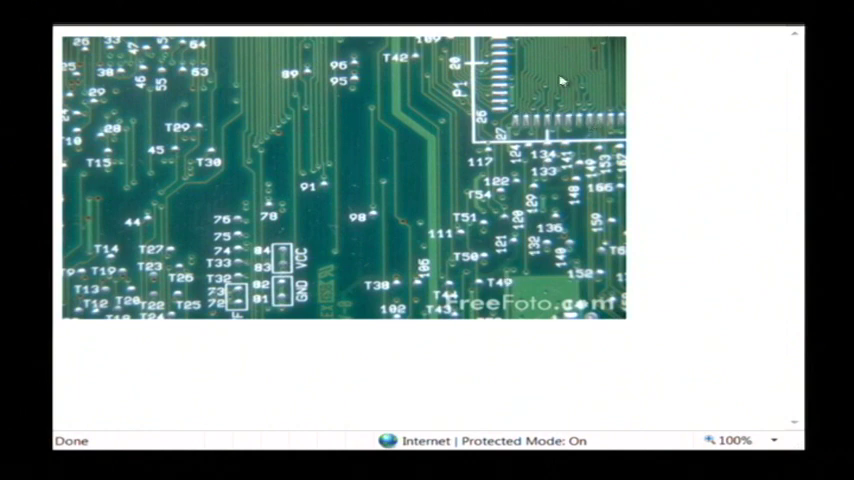
mouse_move(432, 381)
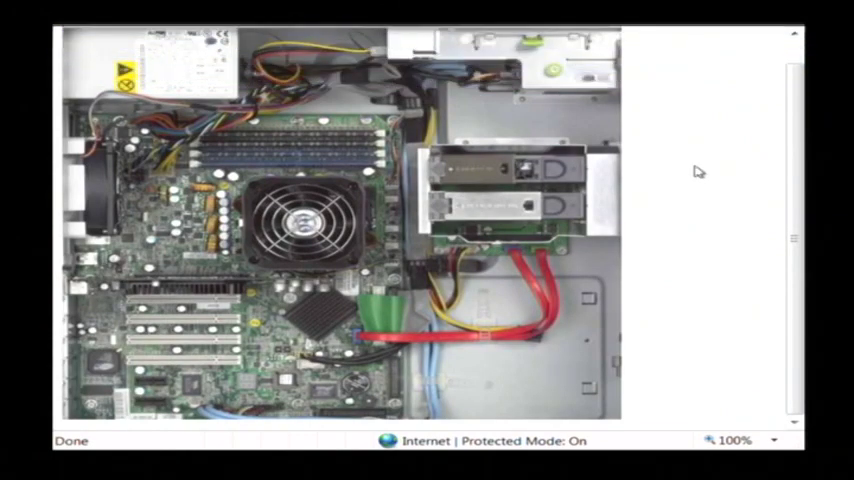
mouse_move(390, 430)
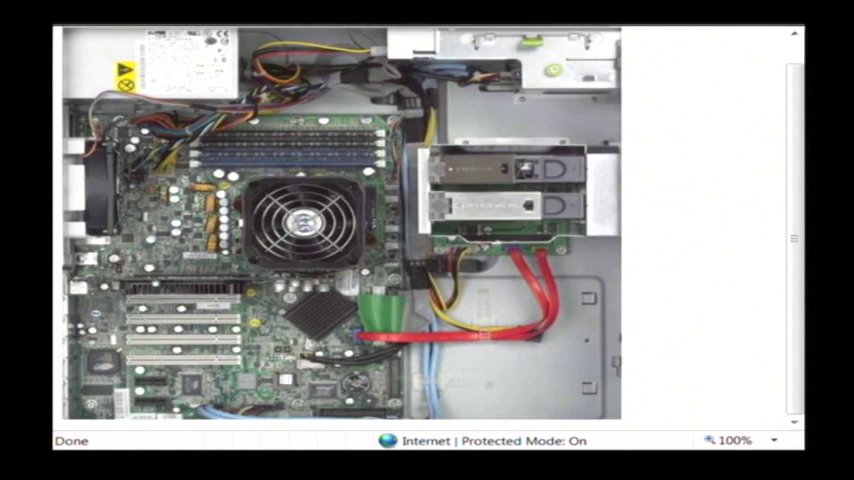
mouse_move(687, 274)
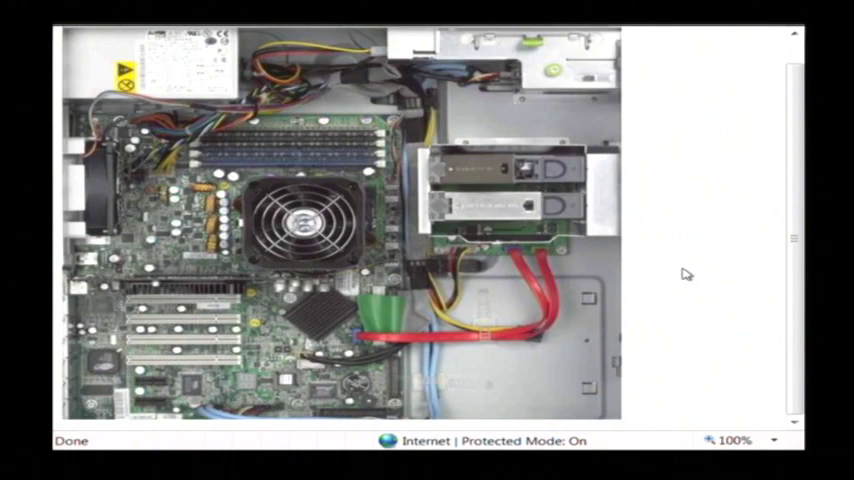